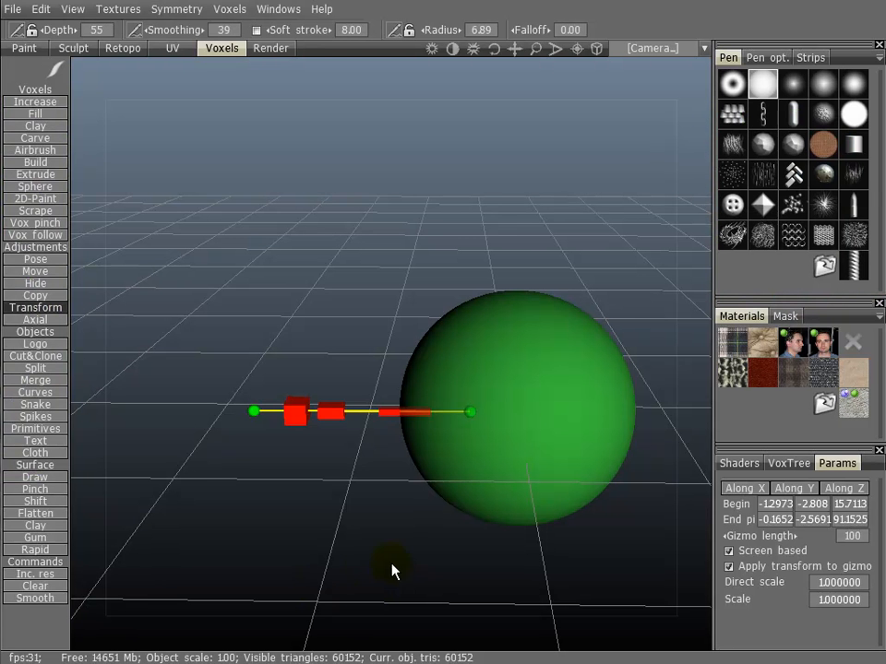
pyautogui.moveTo(498, 226)
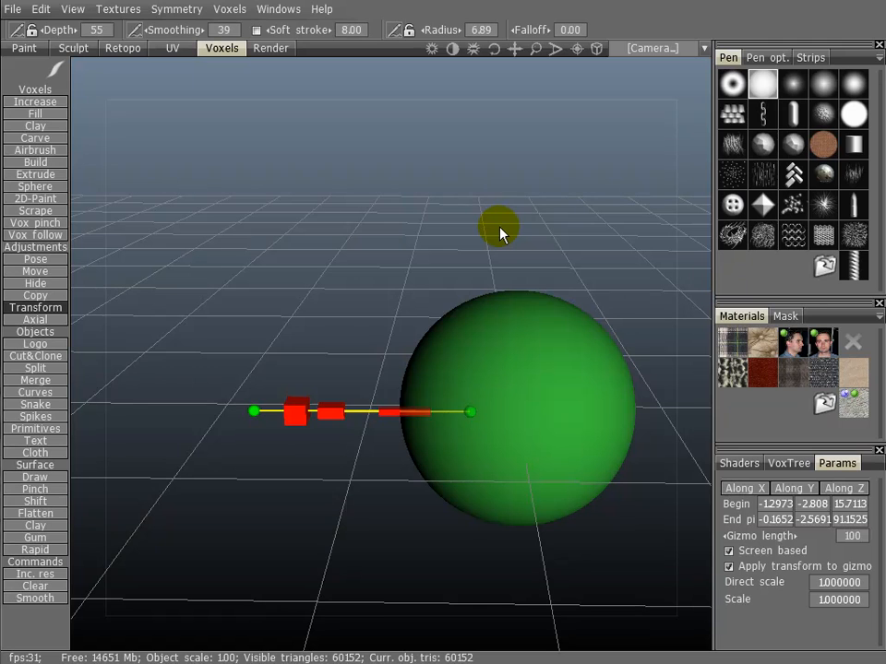
pyautogui.moveTo(332, 503)
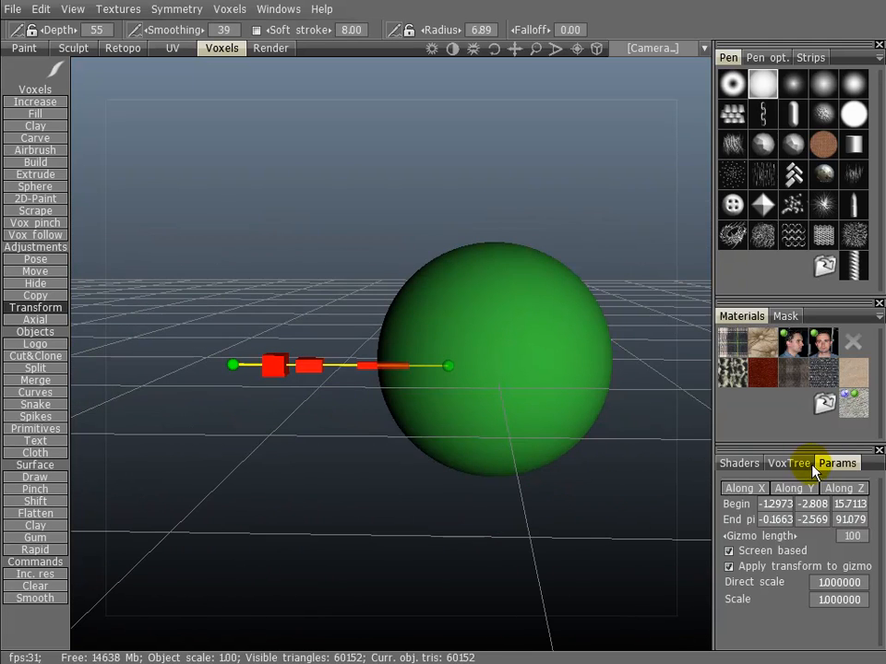
# Step: Show Volume101 in the VoxTree and drag the gizmo's end onto the sphere's centre
pyautogui.click(788, 463)
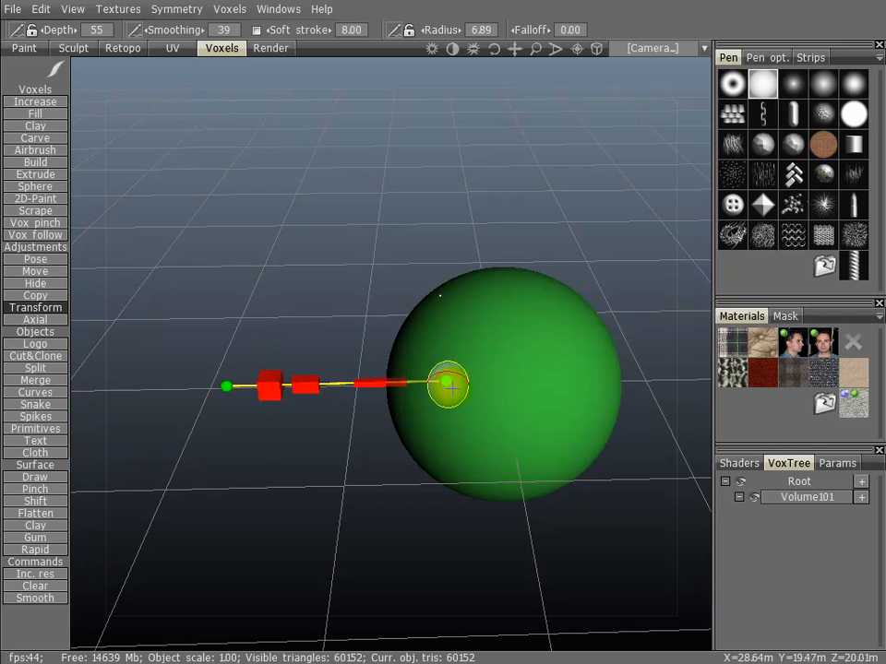
pyautogui.moveTo(447, 386); pyautogui.dragTo(277, 386)
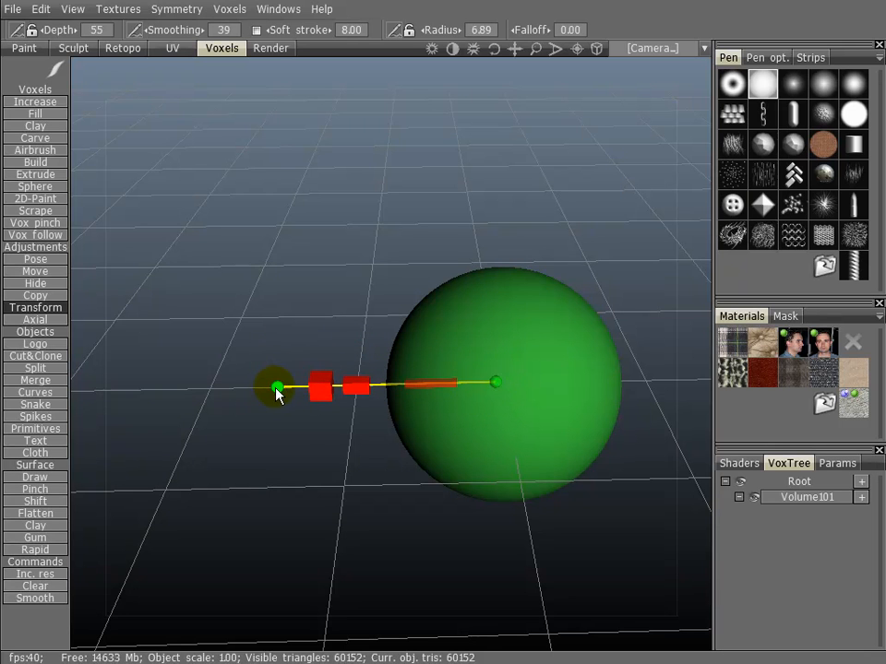
# Step: Align the gizmo's begin and end points along one axis from the Params panel
pyautogui.click(837, 463)
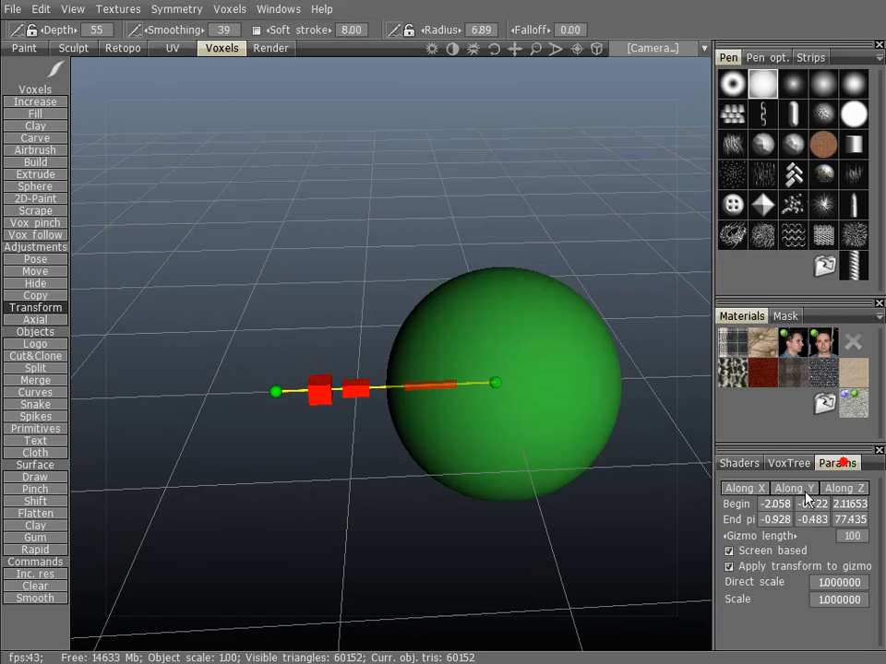
pyautogui.click(844, 489)
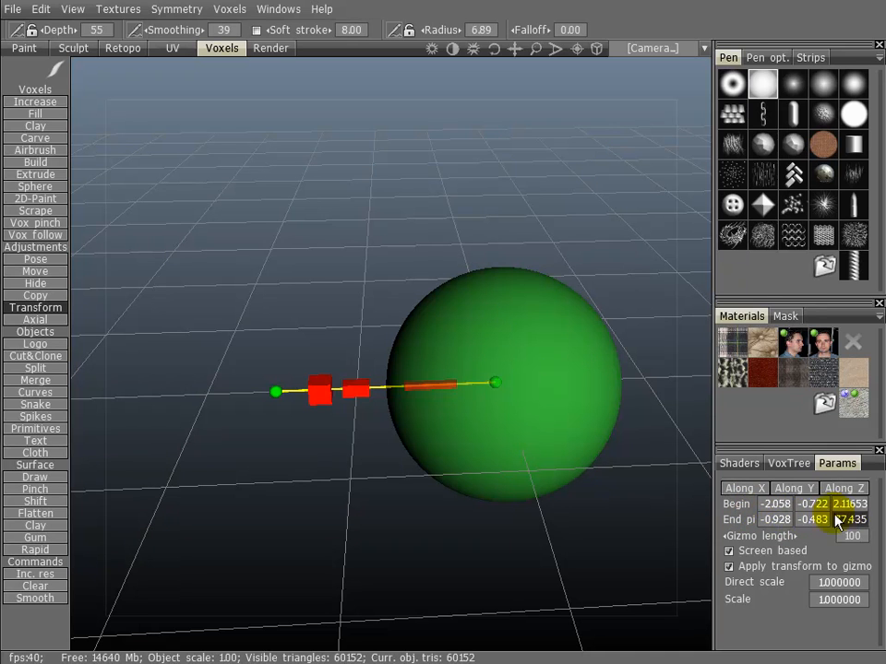
pyautogui.click(794, 489)
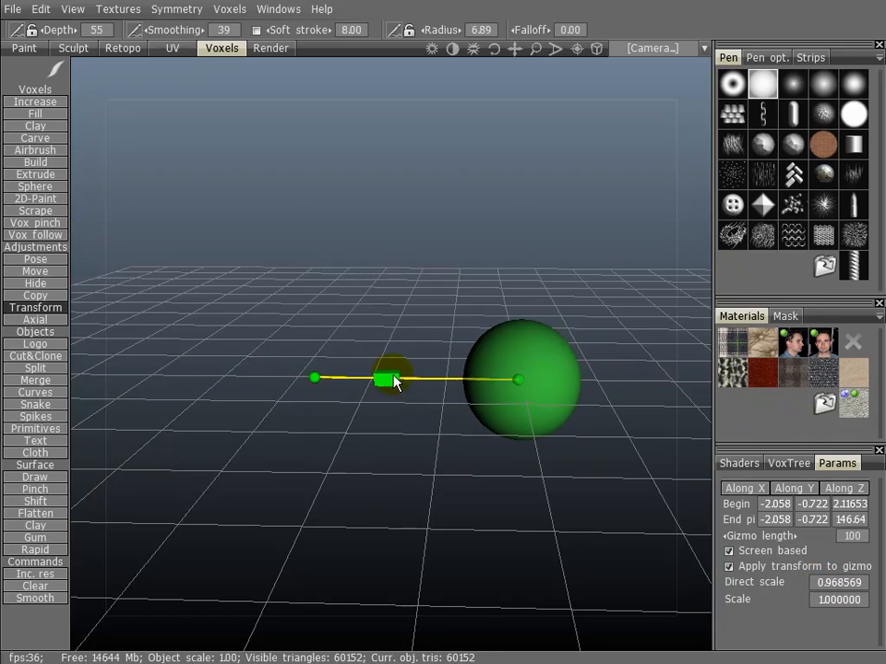
# Step: Drag the scale handle to squash the sphere to 0.88 scale along the axis
pyautogui.moveTo(388, 379); pyautogui.dragTo(392, 386)
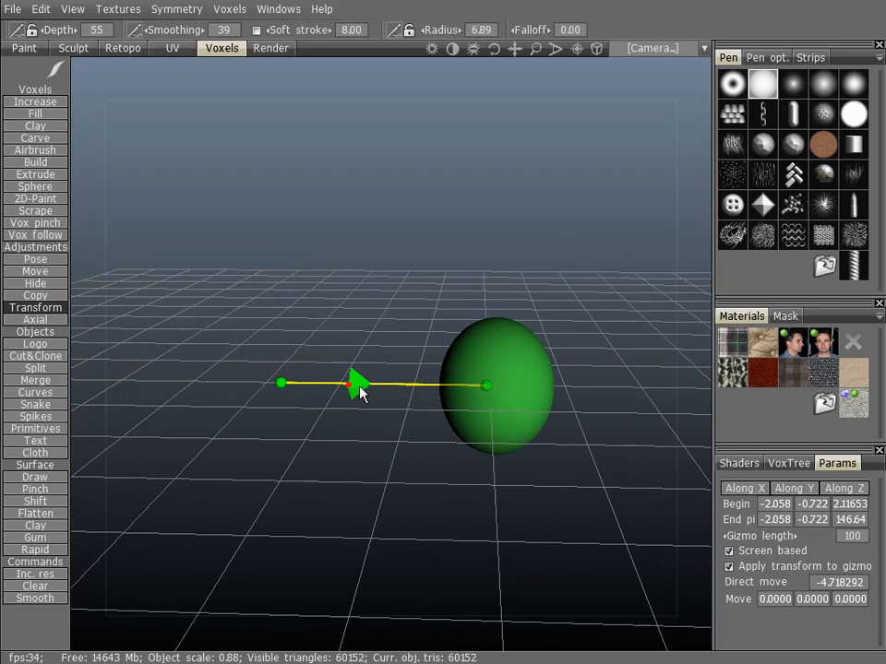
# Step: Slide the oval back and forth along the gizmo axis to a new position
pyautogui.moveTo(351, 383); pyautogui.dragTo(397, 387)
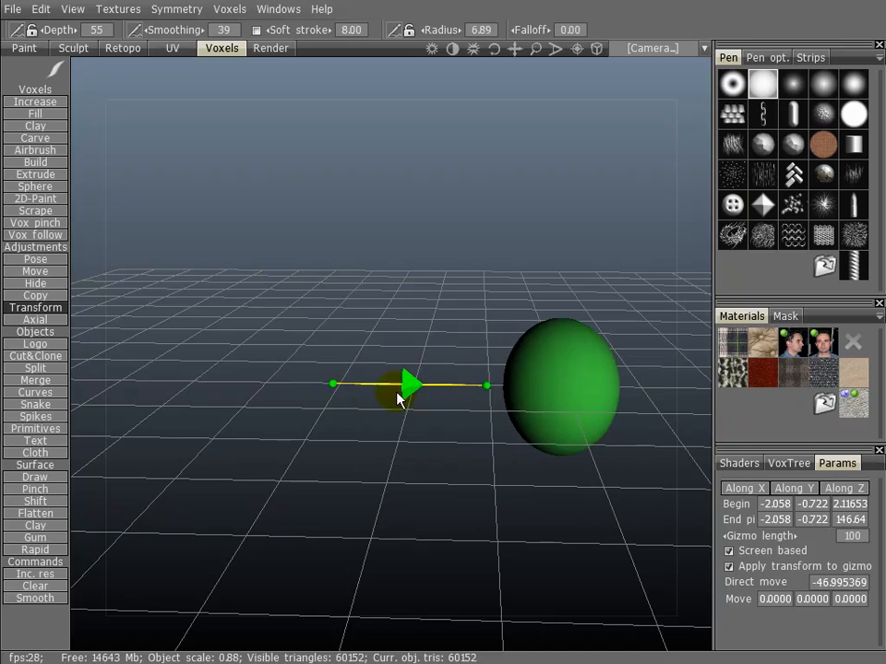
pyautogui.moveTo(401, 385); pyautogui.dragTo(291, 381)
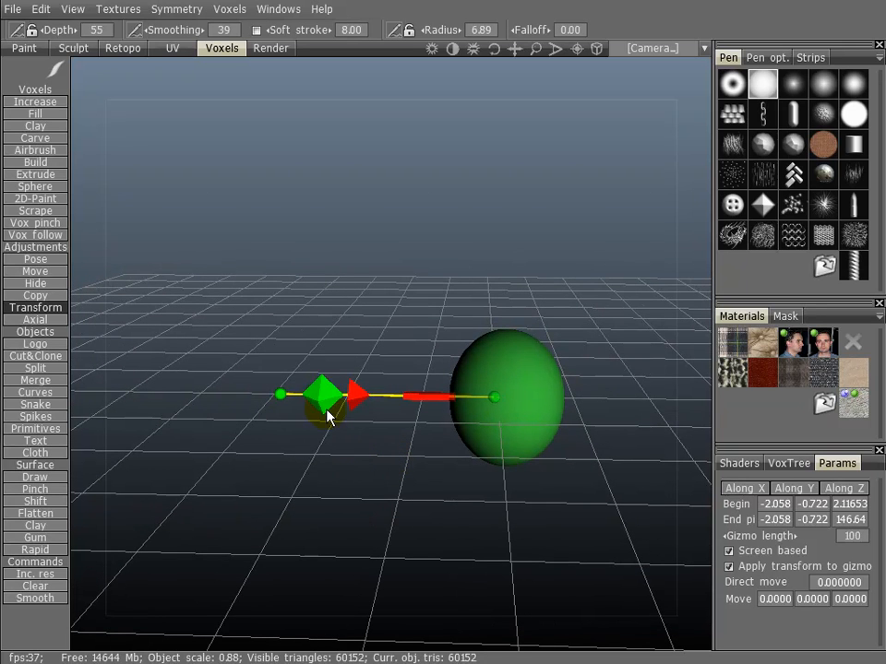
pyautogui.moveTo(323, 397); pyautogui.dragTo(470, 443)
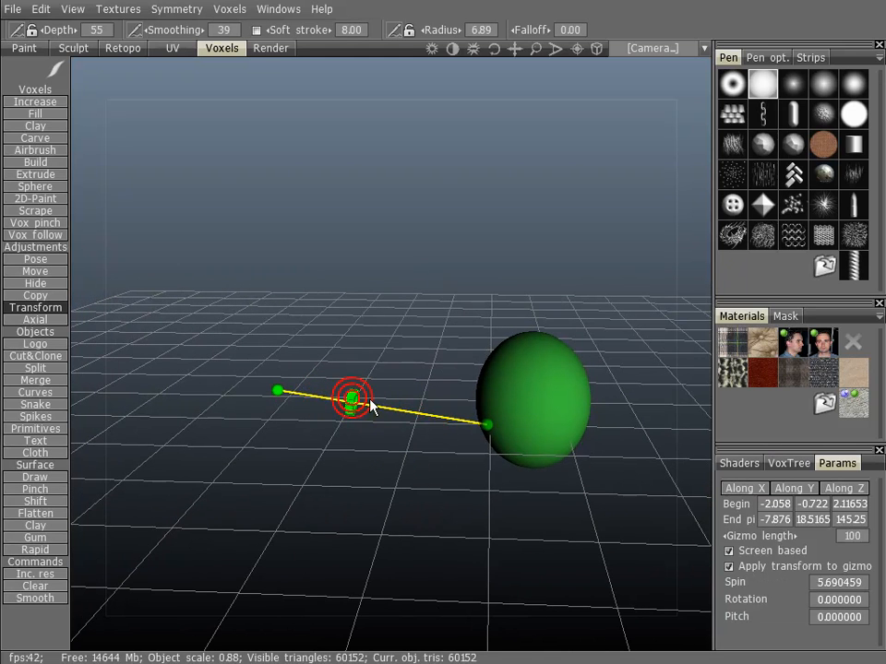
# Step: Spin the oval around the gizmo axis and raise the gizmo's end point above it
pyautogui.moveTo(355, 396); pyautogui.dragTo(231, 411)
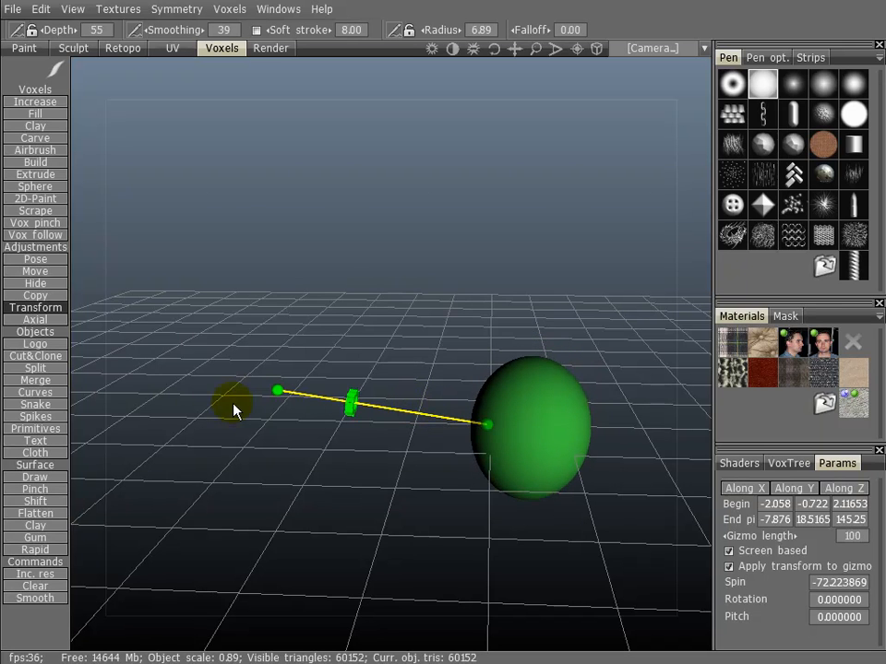
pyautogui.moveTo(487, 426); pyautogui.dragTo(489, 353)
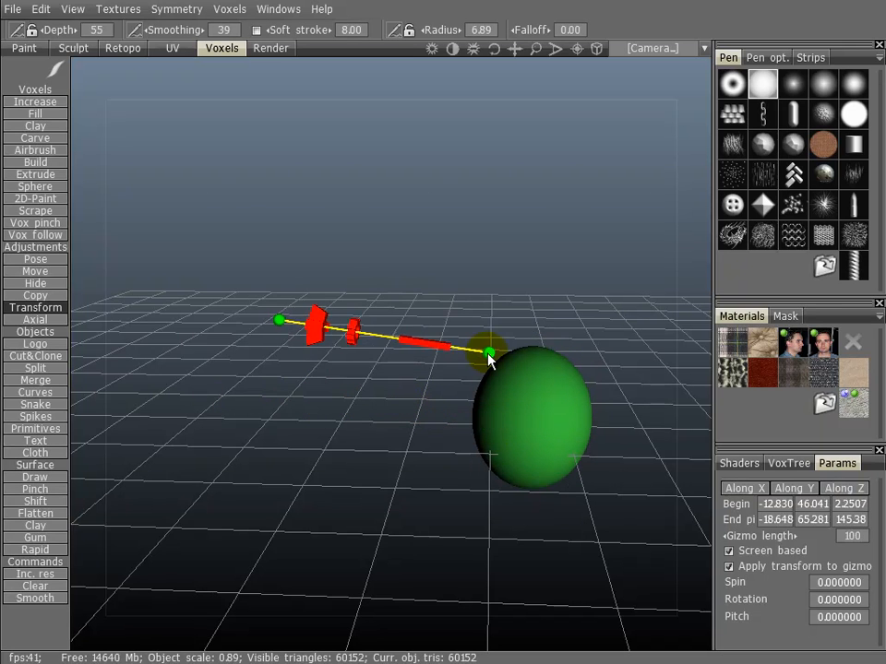